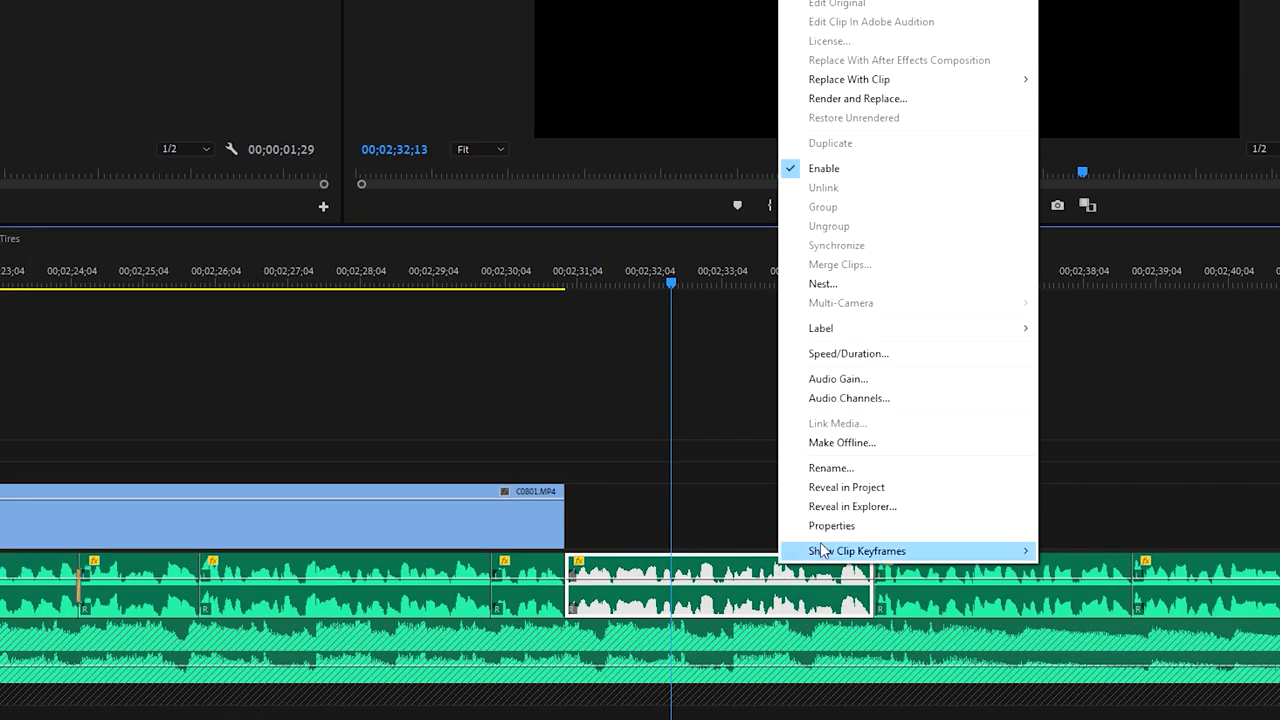
Step: Bring up the clip's Audio Channels mapping and toggle a Media Source Channel checkbox
click(848, 398)
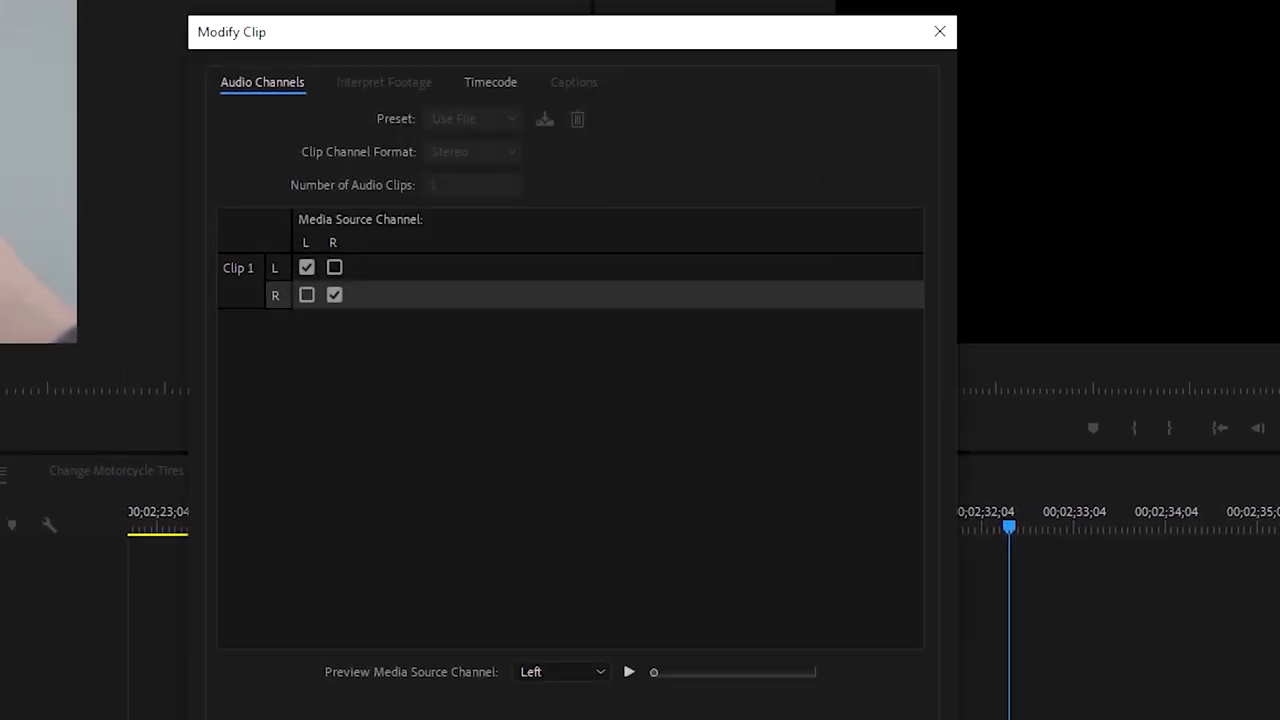
click(334, 268)
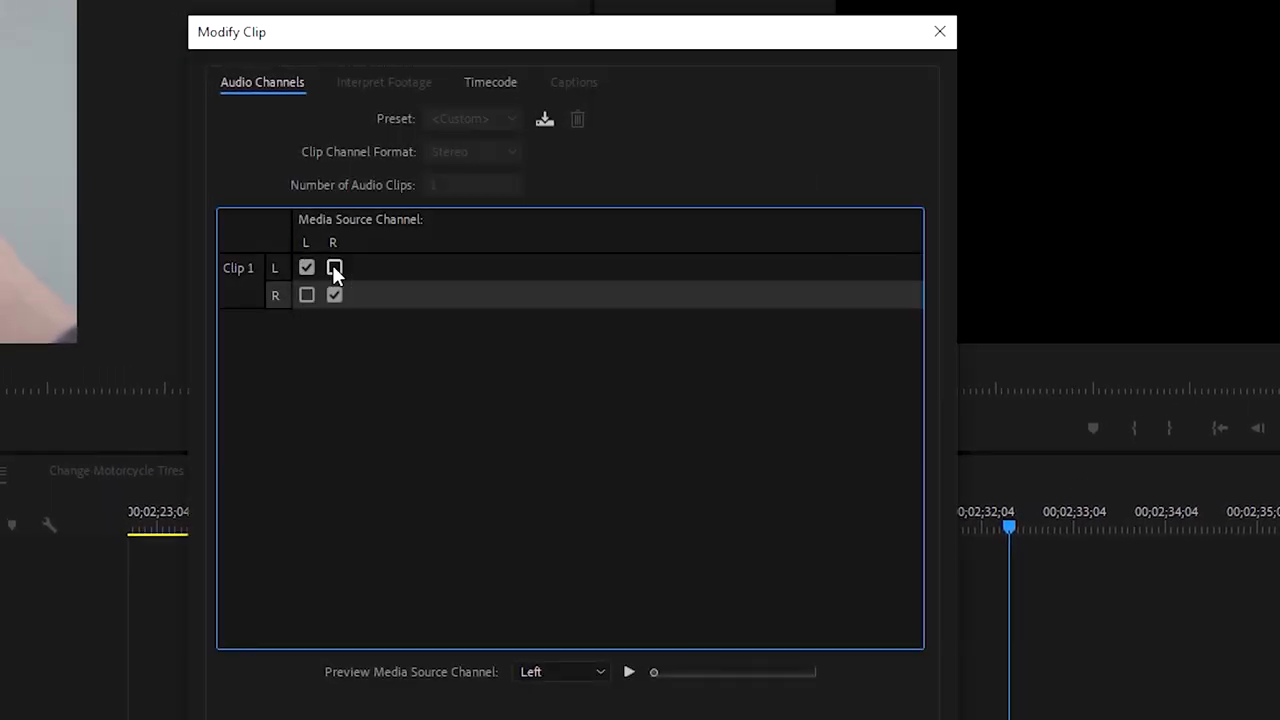